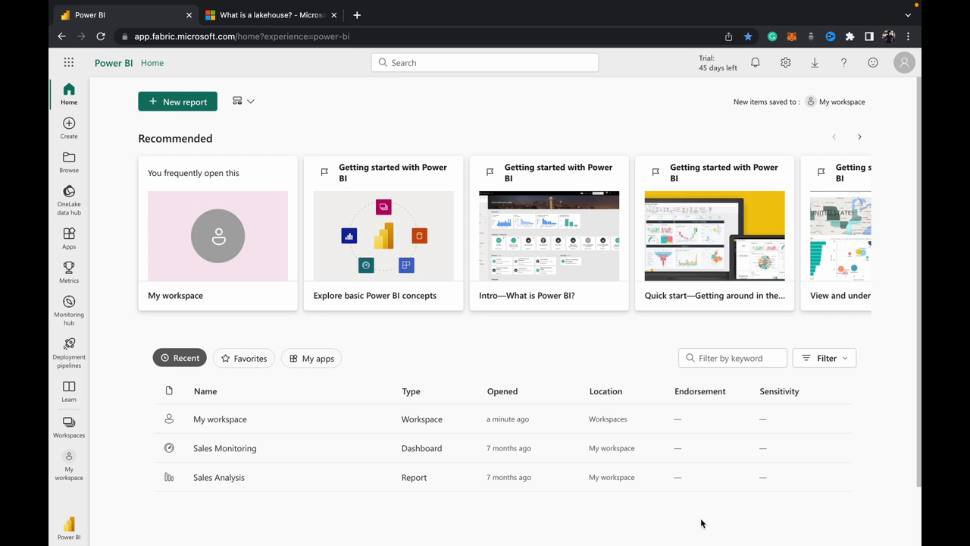
mouse_move(210, 509)
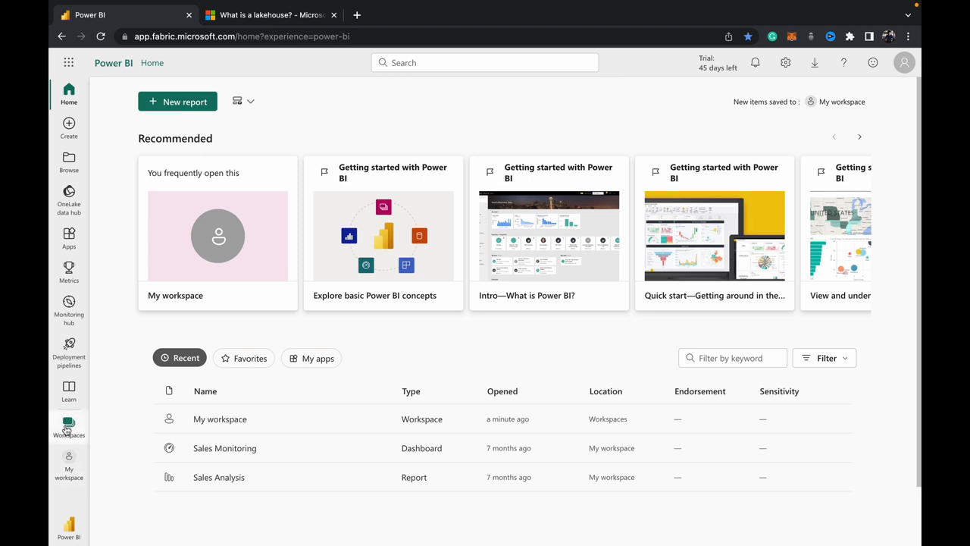
- Navigate via Workspaces into My workspace and enter the Lakehouse1 lakehouse
click(68, 425)
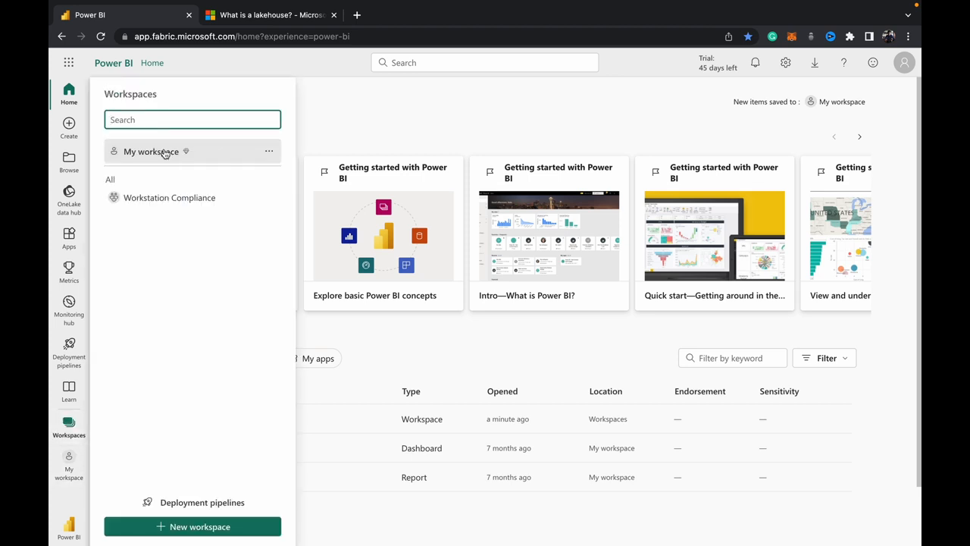
click(152, 151)
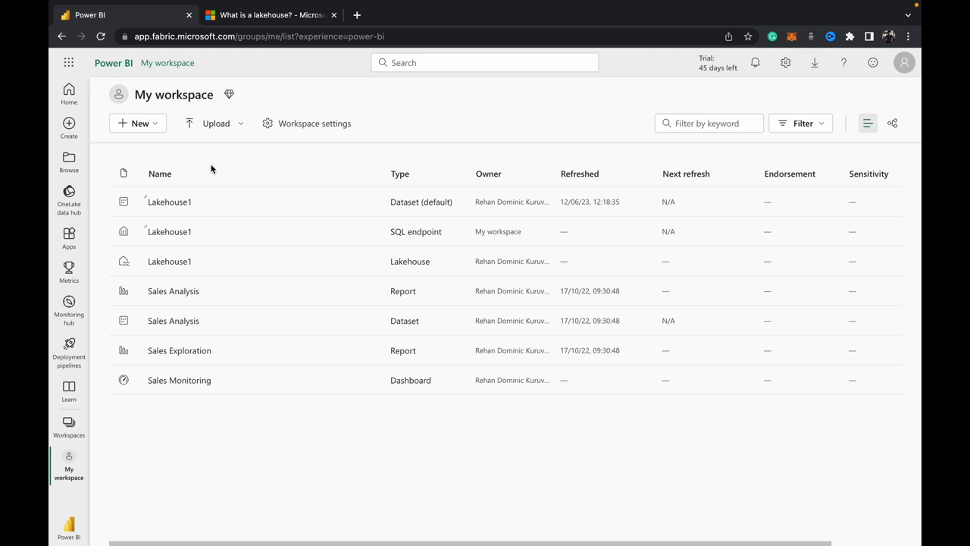
mouse_move(188, 261)
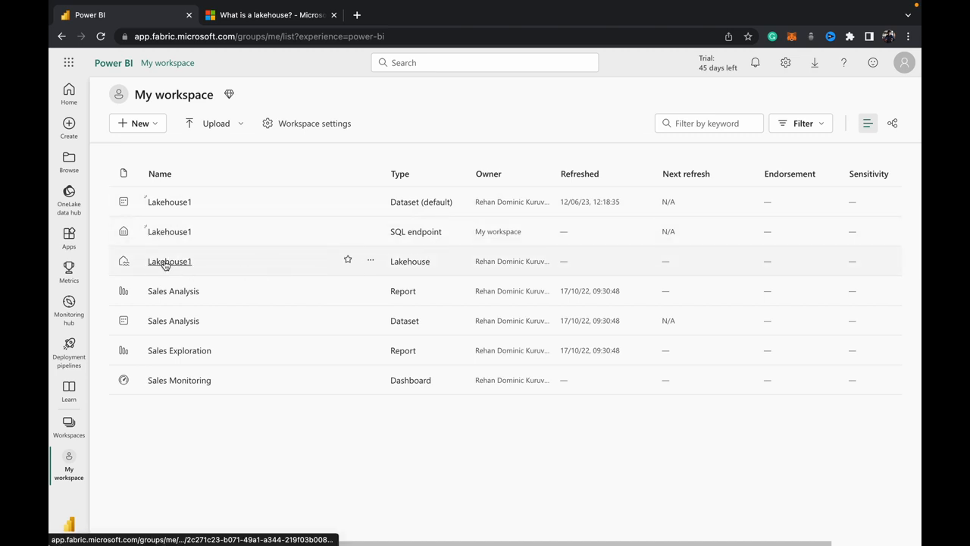
click(170, 260)
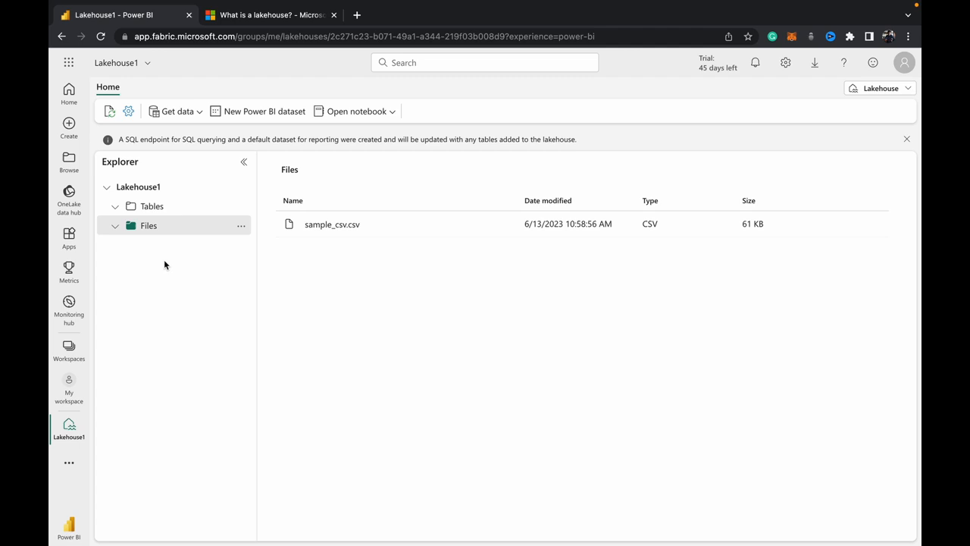
mouse_move(155, 236)
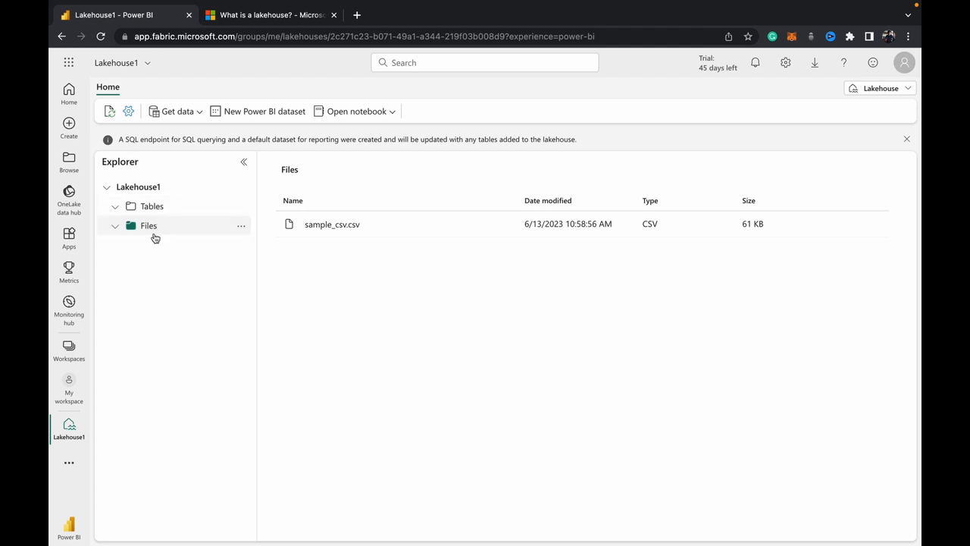
mouse_move(194, 231)
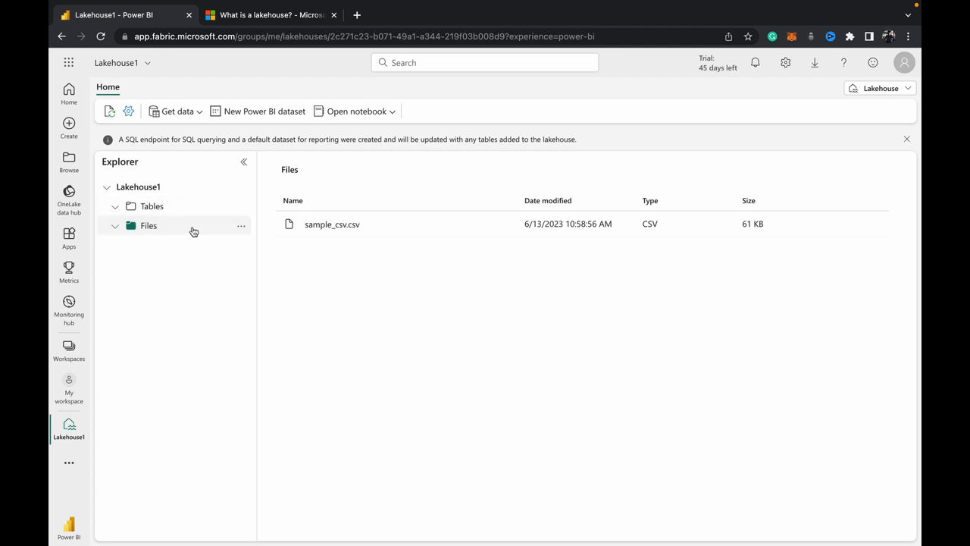
- Start an Upload files action from the Files folder's options menu in Lakehouse1
click(241, 226)
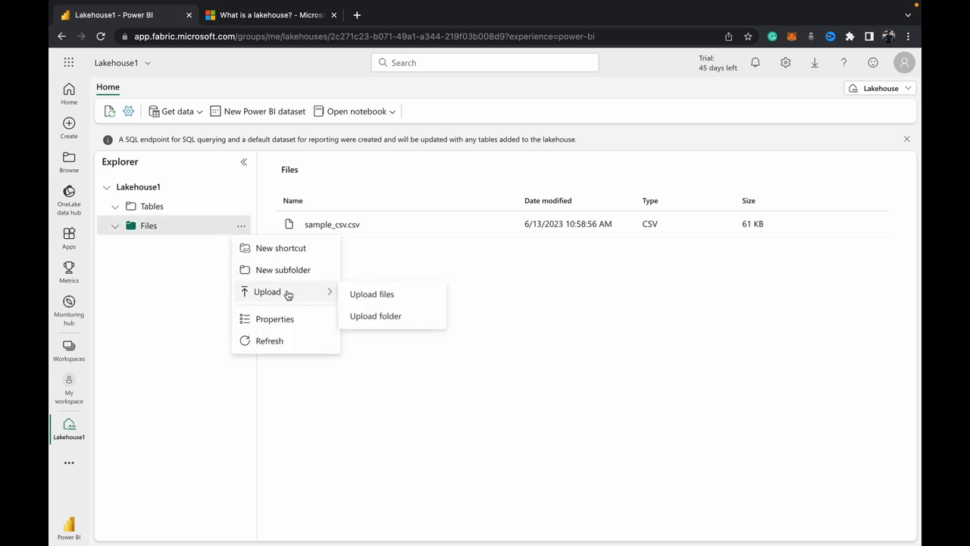
mouse_move(400, 297)
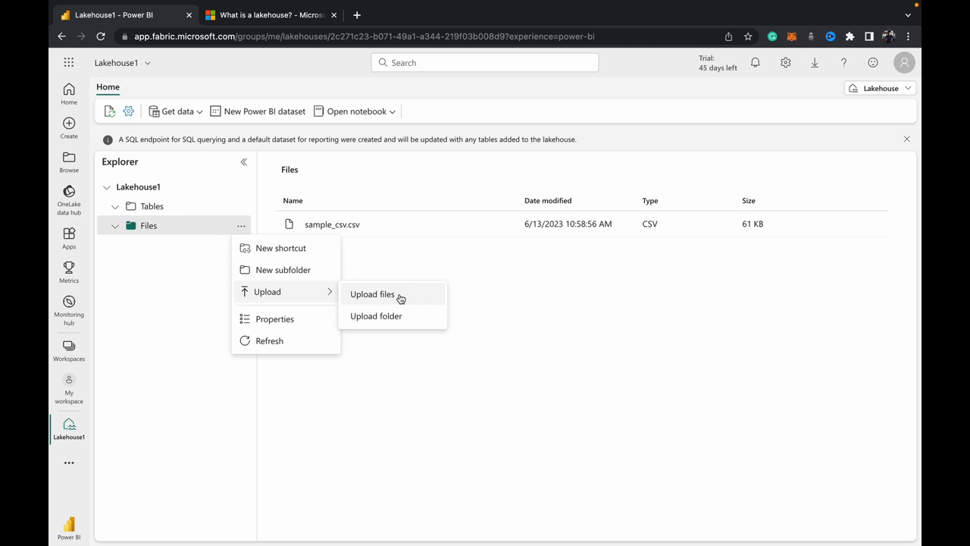
click(372, 294)
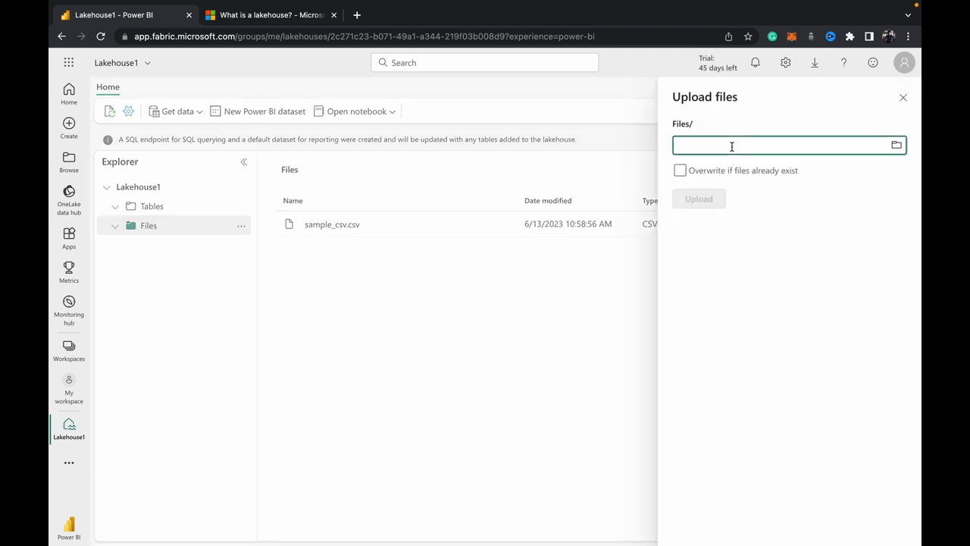
- Upload sample_json.json (132 KB) from the computer into Lakehouse1's Files folder beside sample_csv.csv
click(895, 145)
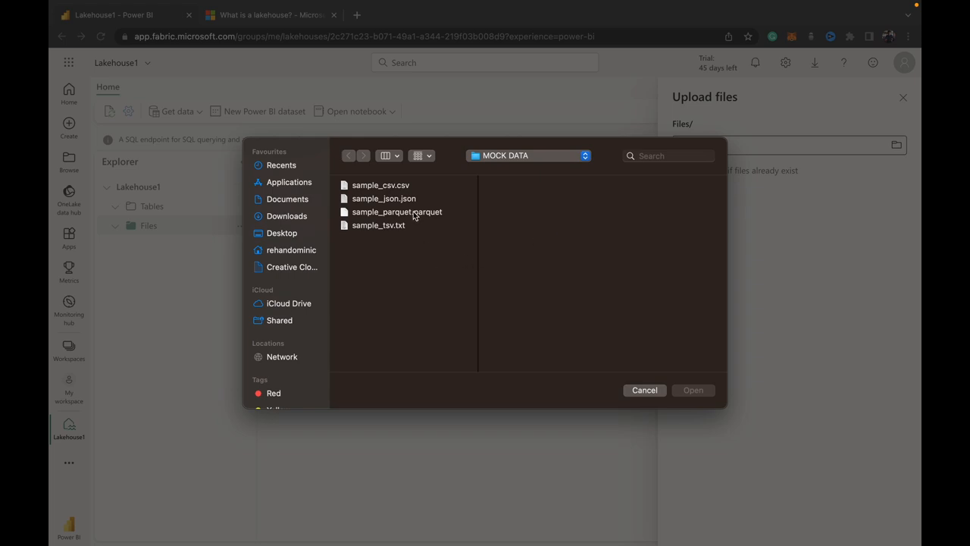
click(383, 197)
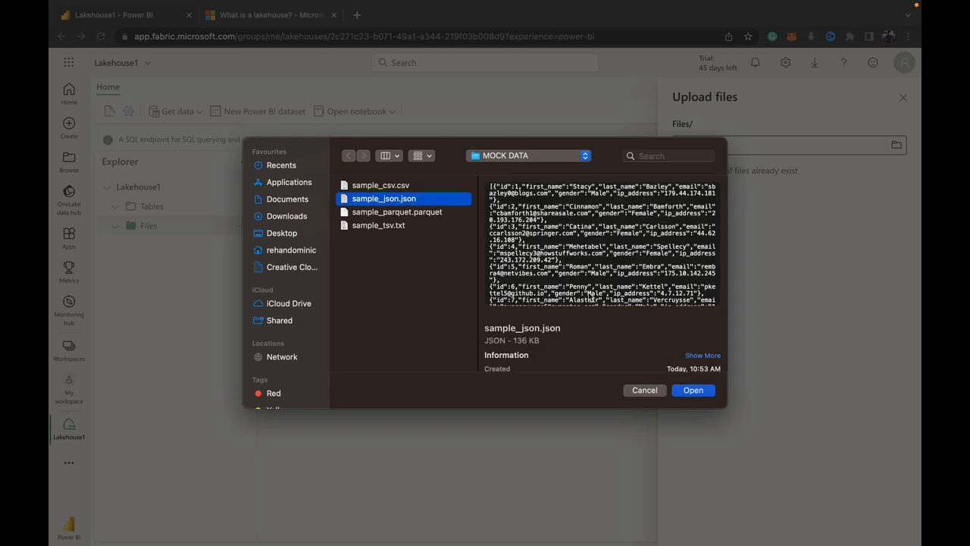
click(693, 389)
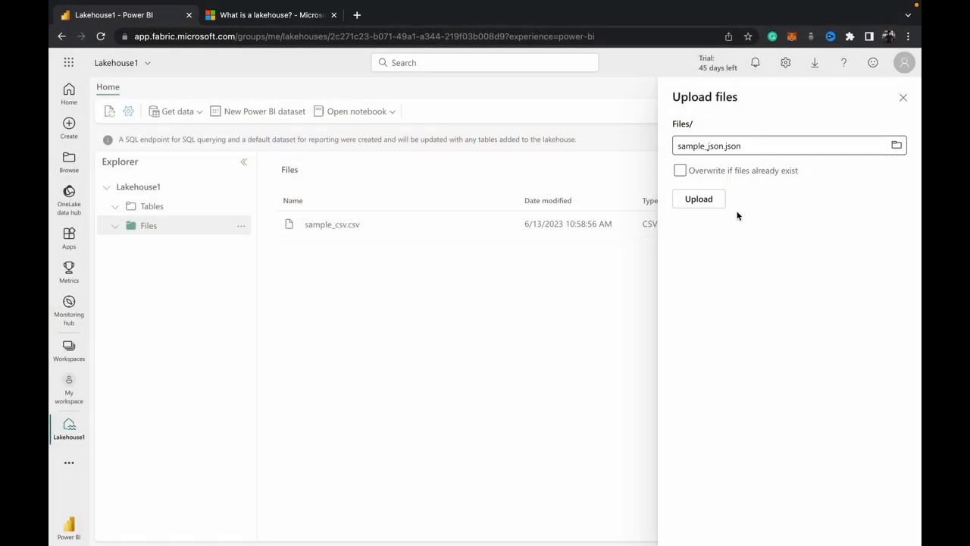
click(697, 198)
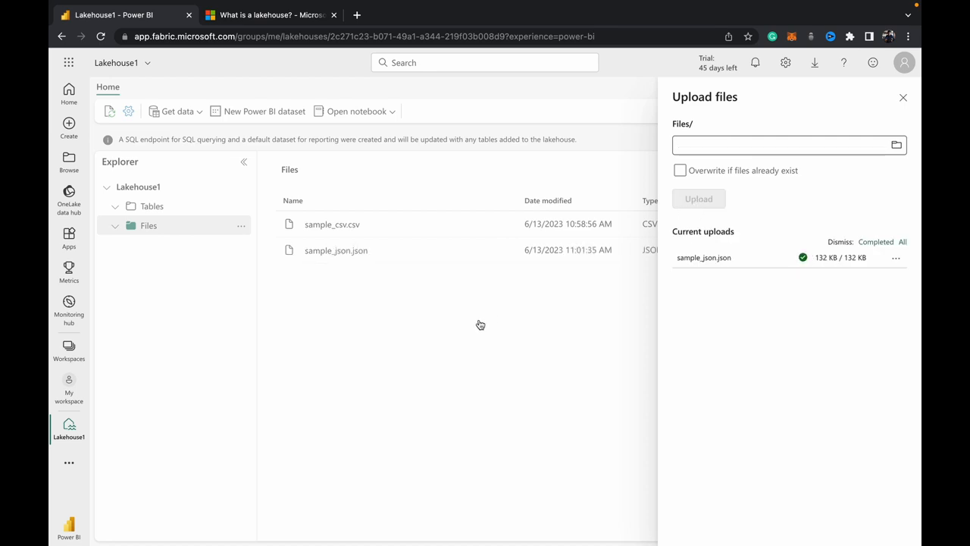
click(903, 97)
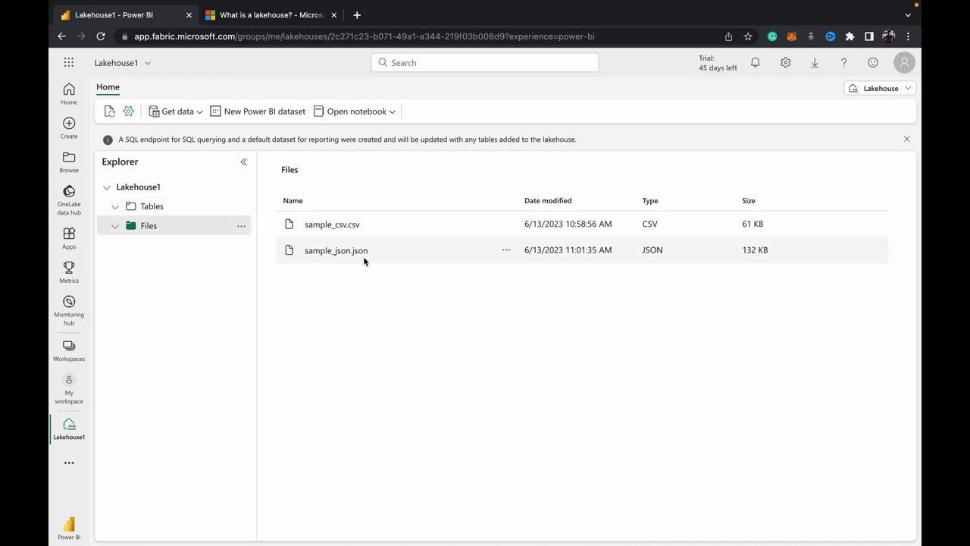
mouse_move(340, 257)
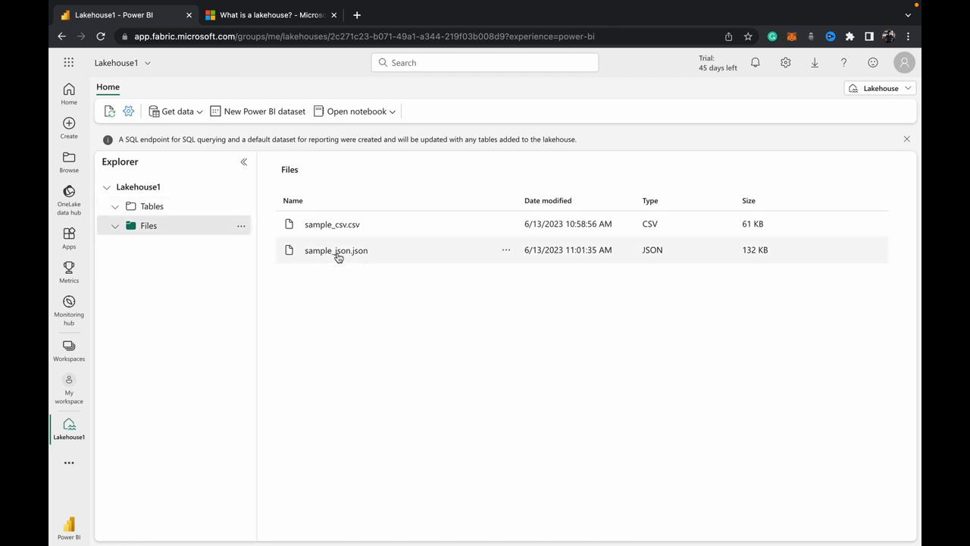
mouse_move(291, 176)
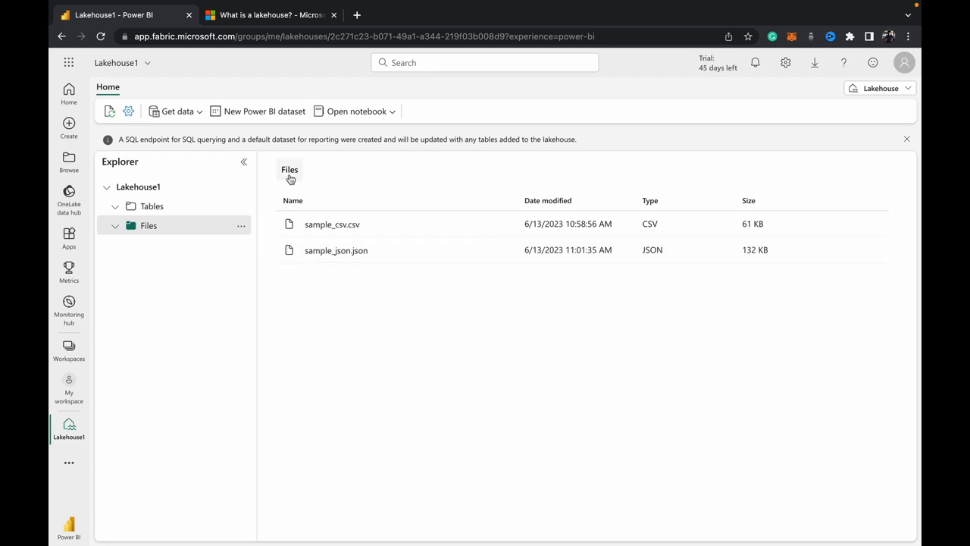
mouse_move(259, 233)
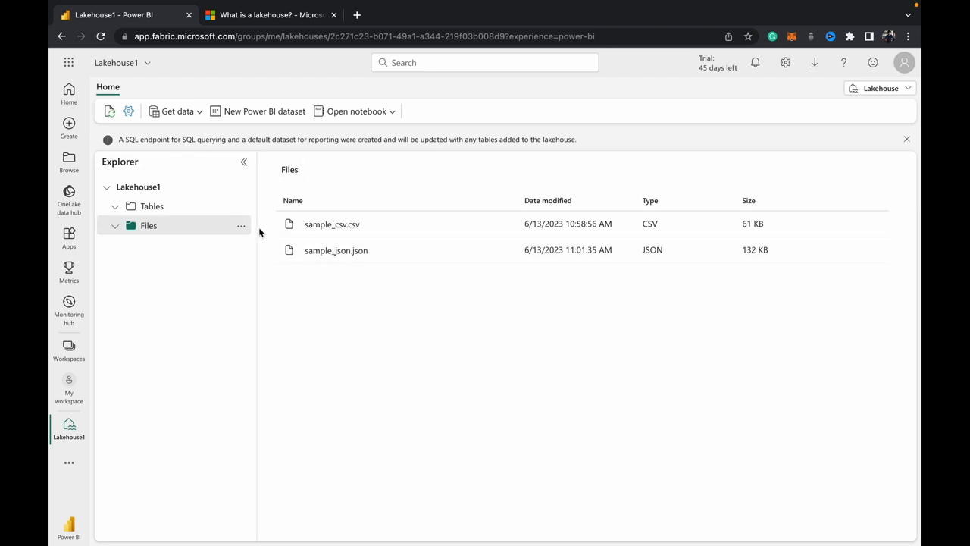
- Preview sample_json.json and scroll to the last record, id 1000
click(240, 224)
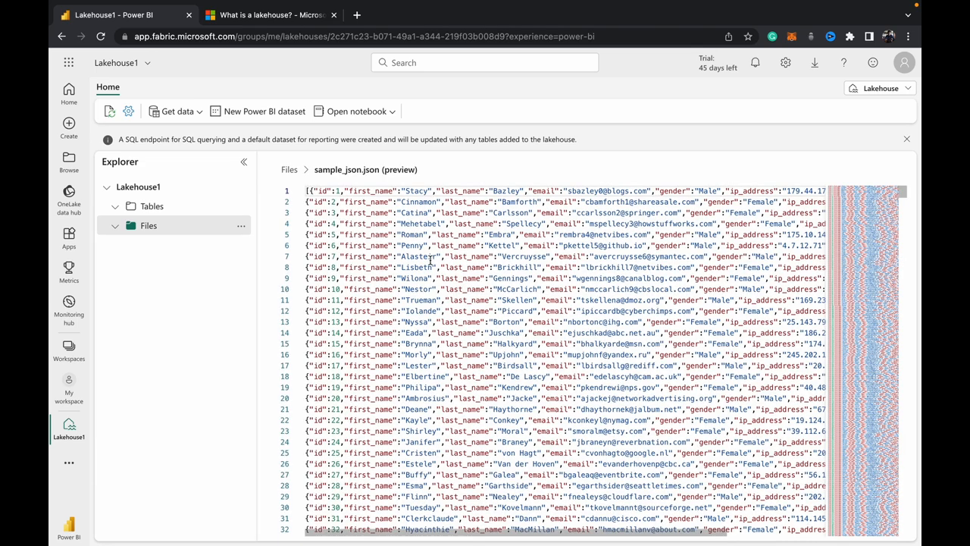
scroll(down, 3)
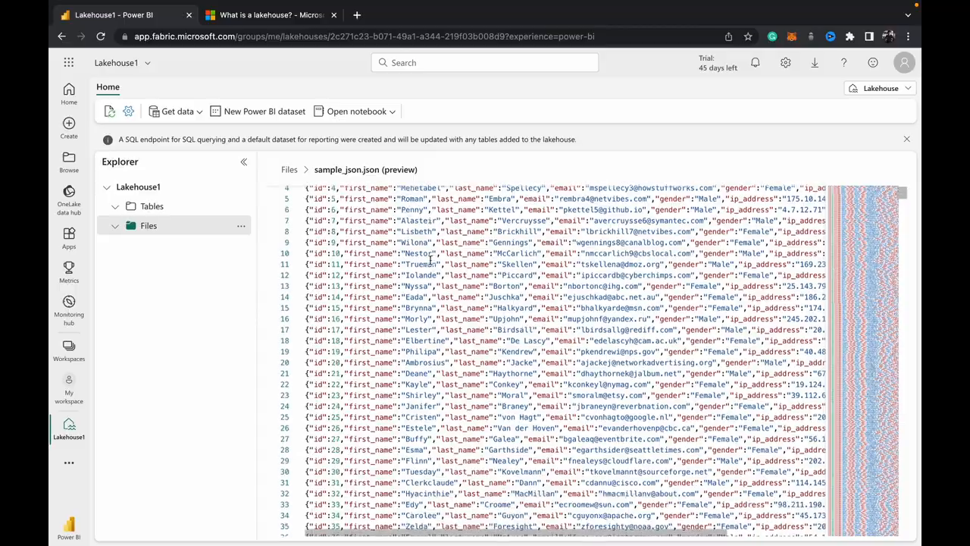
scroll(down, 3)
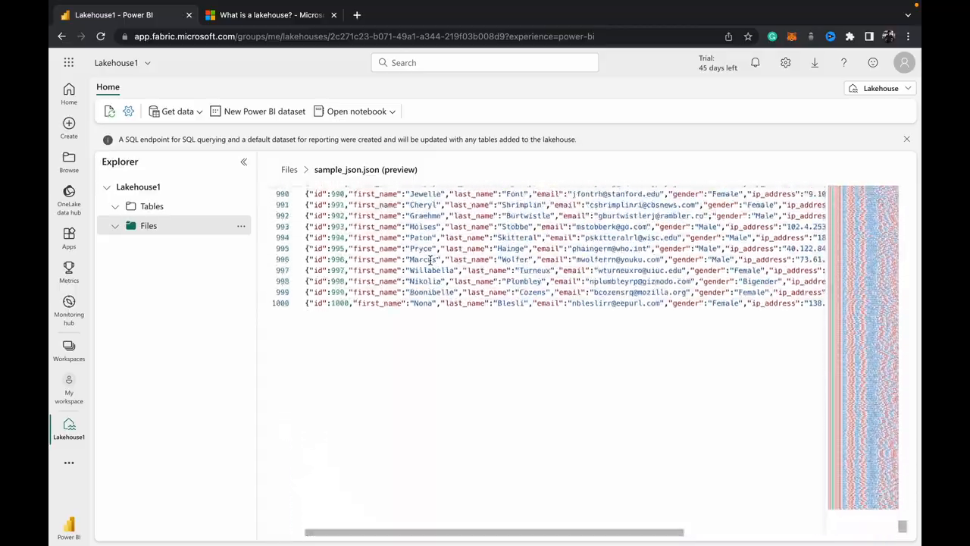